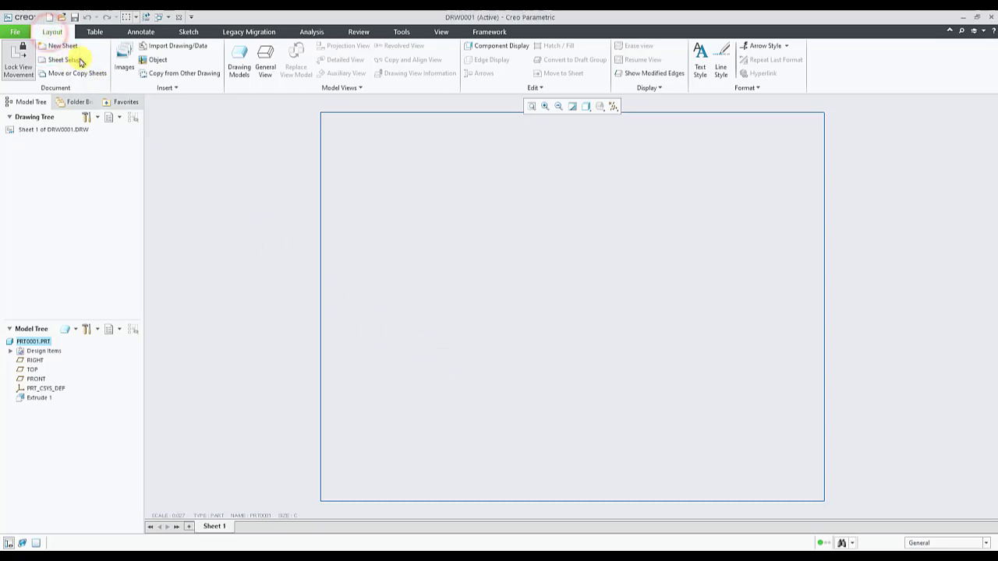
pyautogui.moveTo(156, 45)
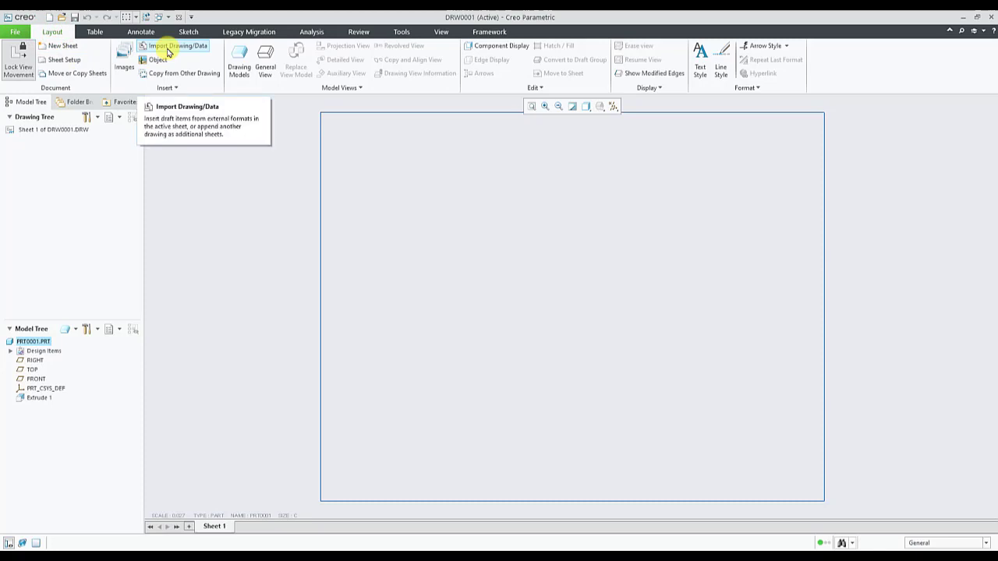
# - Start Import Drawing/Data and pick test.dxf from C:\temp
pyautogui.click(173, 49)
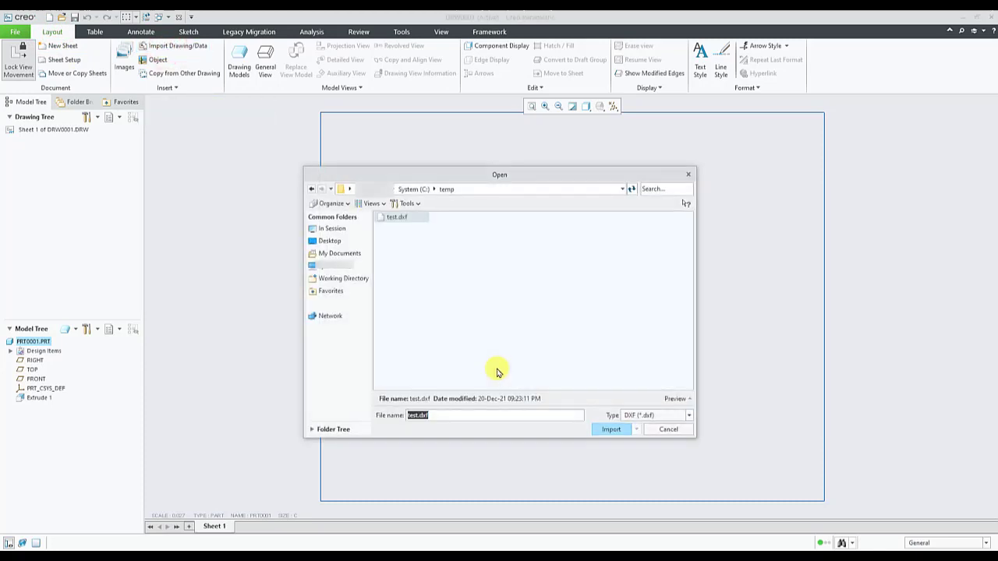
pyautogui.click(400, 219)
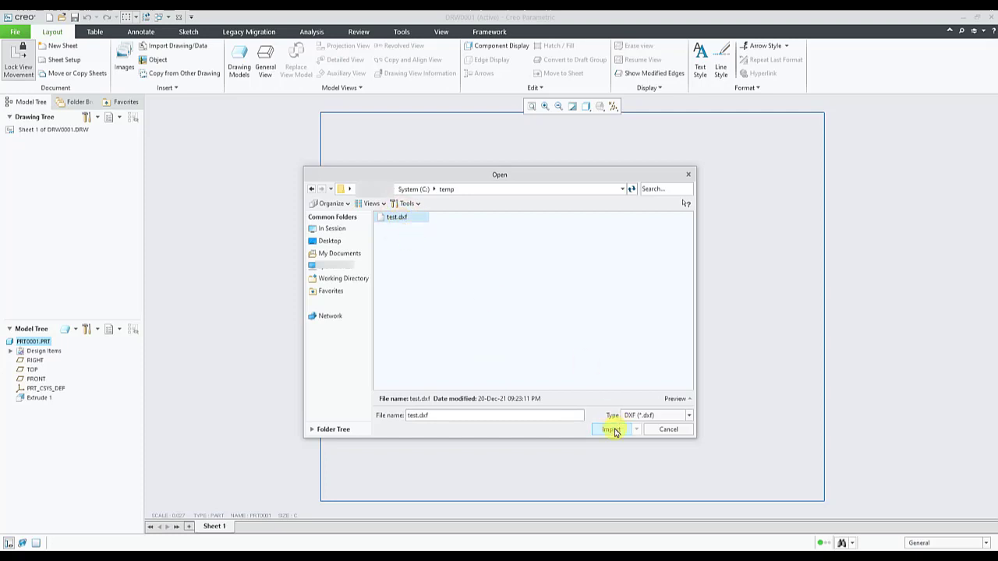
# - Import test.dxf to show its DXF import settings, dimensions importing as dimensions
pyautogui.click(611, 431)
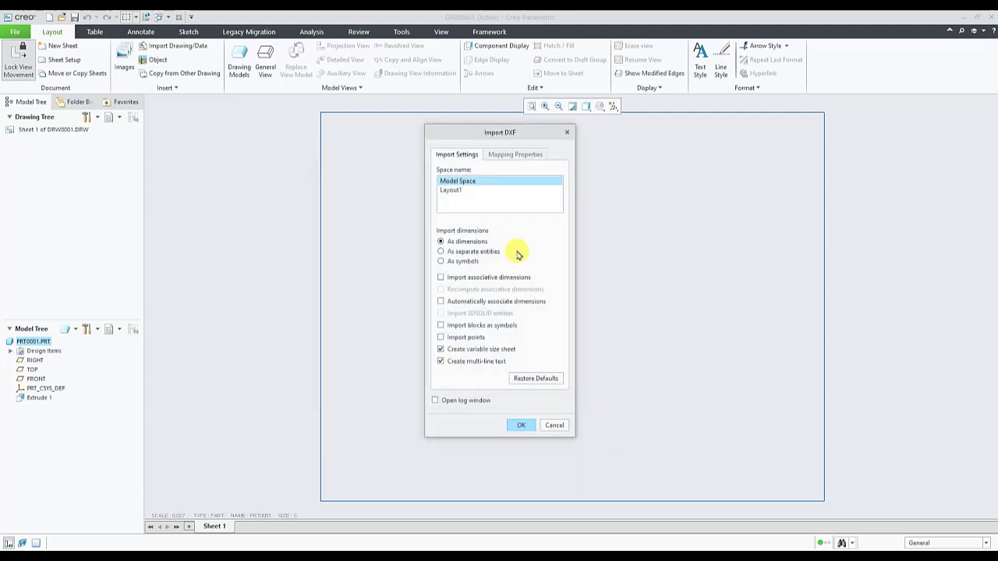
pyautogui.moveTo(526, 237)
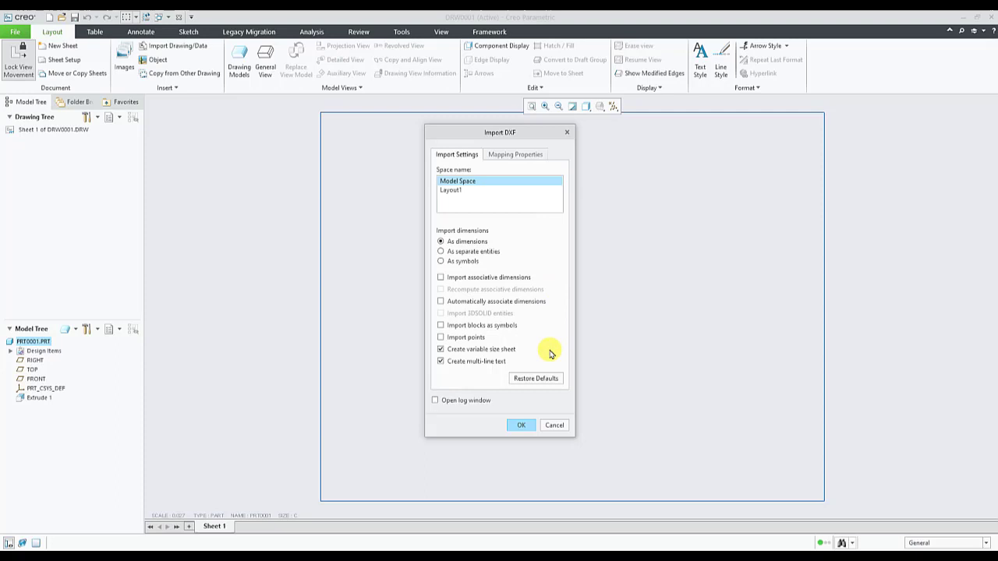
pyautogui.moveTo(521, 279)
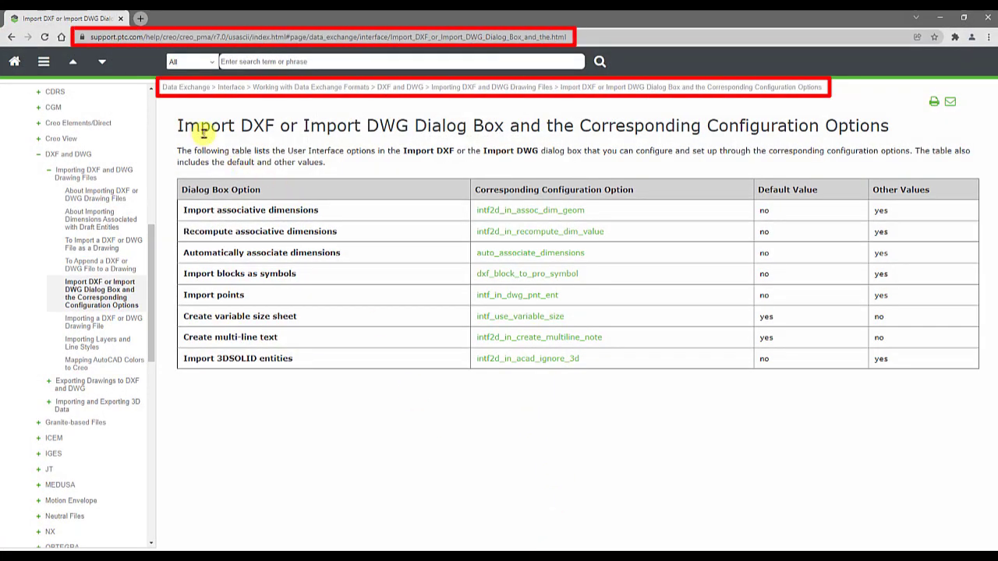
pyautogui.moveTo(381, 131)
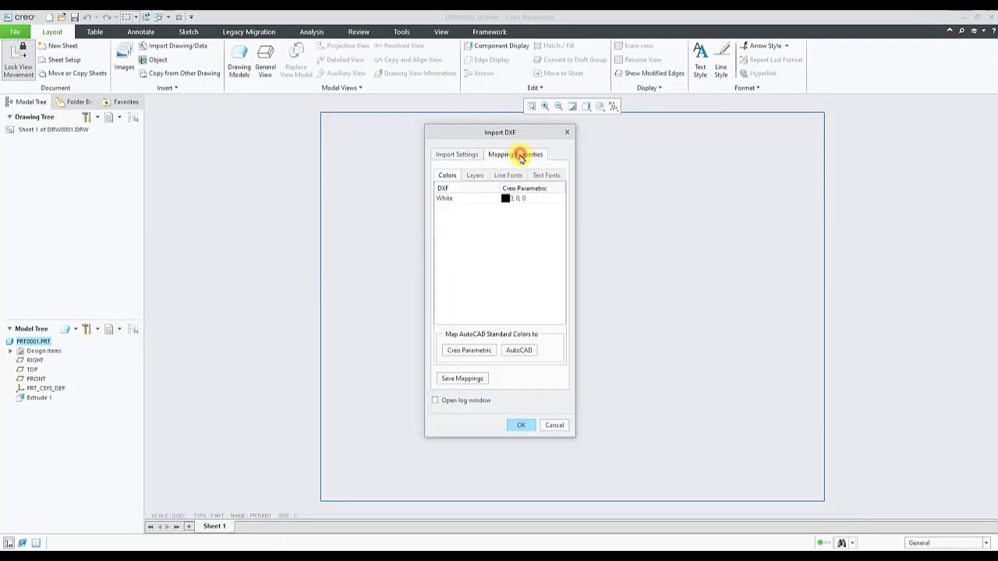
pyautogui.moveTo(508, 234)
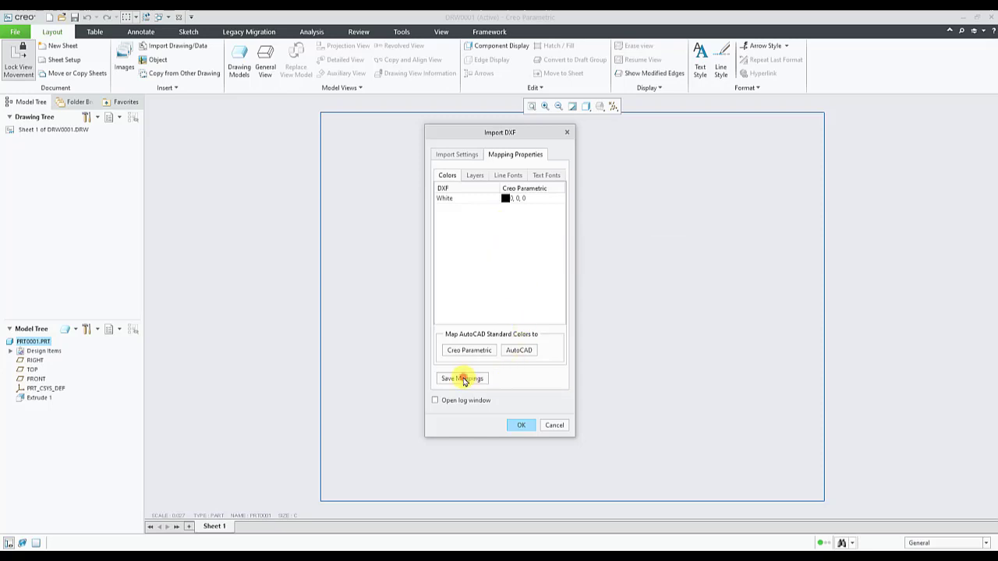
# - Save the DXF mappings as dxf_import.pro in C:\temp and view it in Notepad++
pyautogui.click(462, 379)
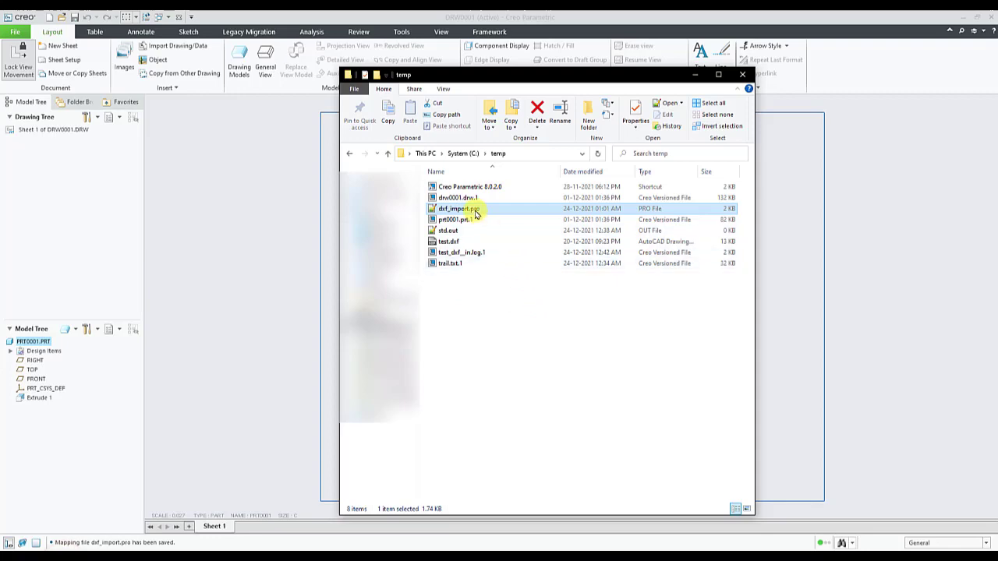
pyautogui.doubleClick(460, 209)
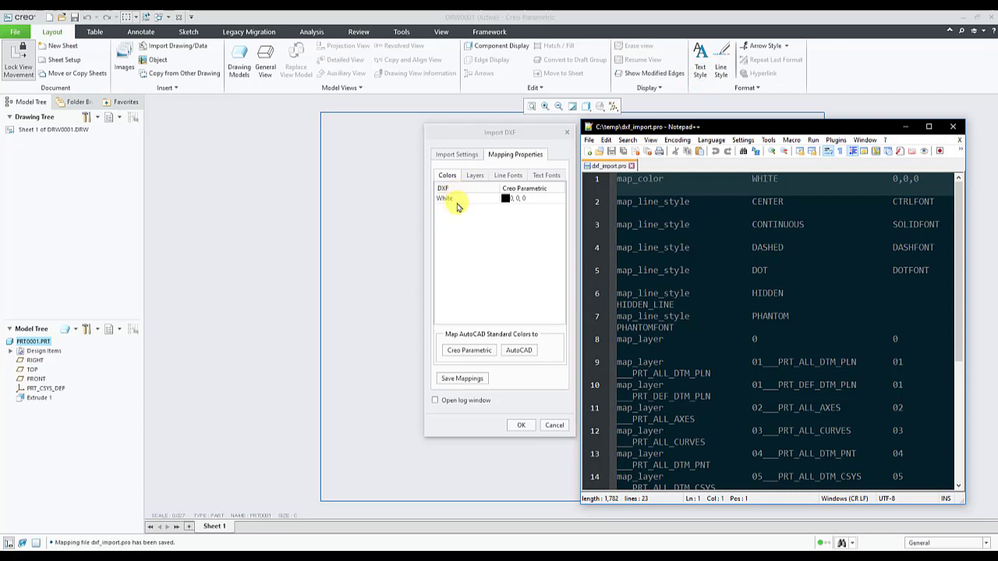
pyautogui.click(504, 198)
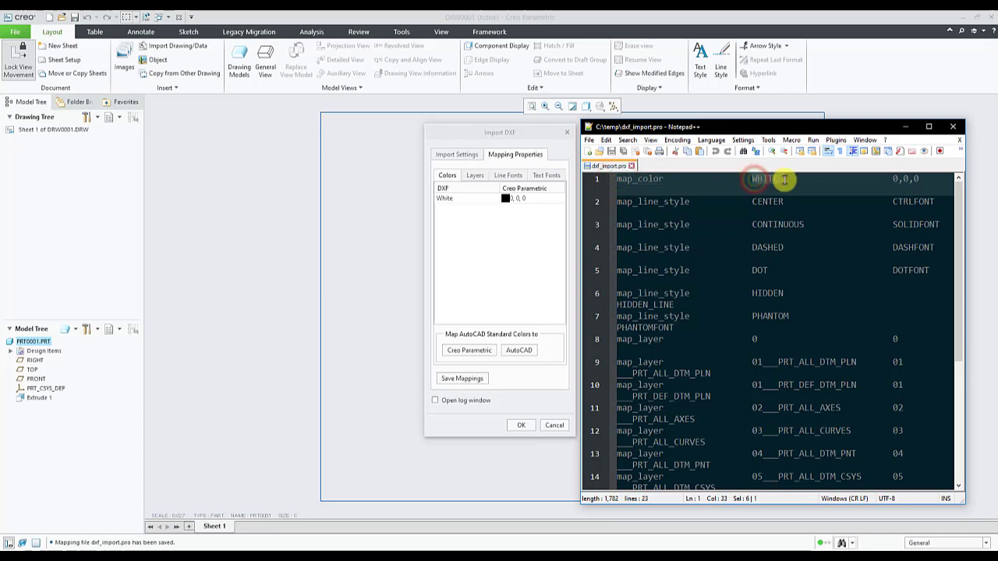
pyautogui.moveTo(920, 178)
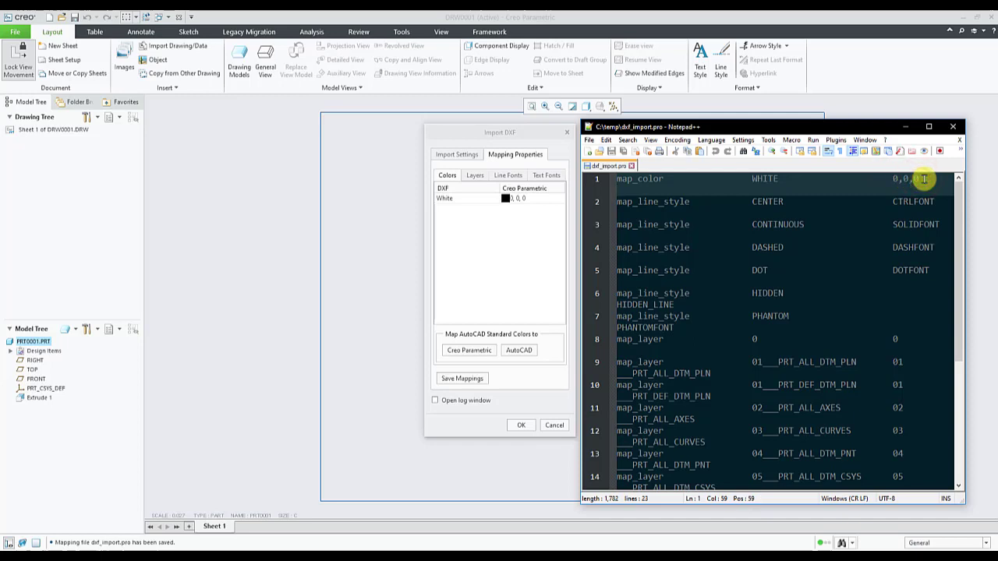
pyautogui.moveTo(907, 129)
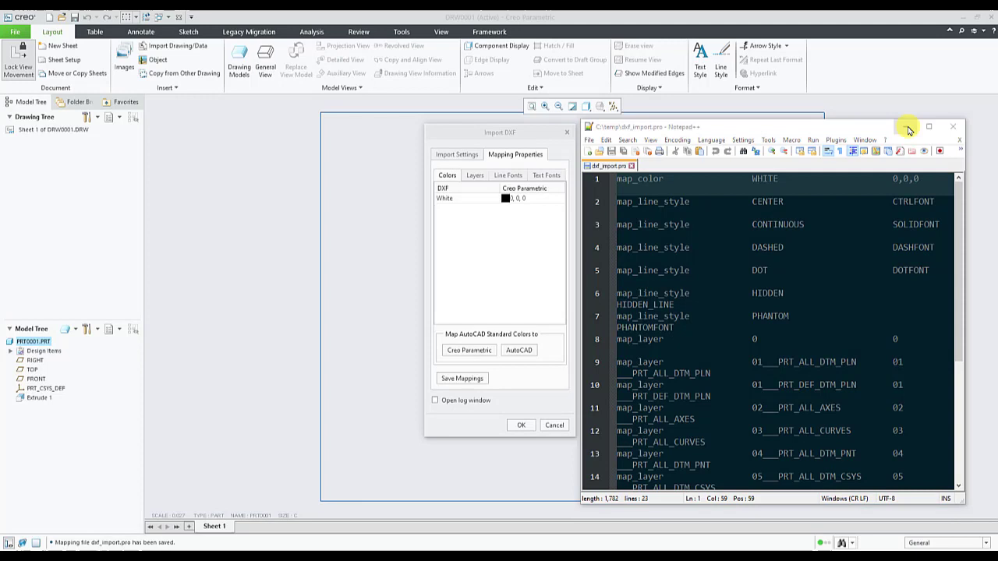
# - Close the mapping file and accept the import, placing a circle and two squares on the sheet
pyautogui.click(521, 424)
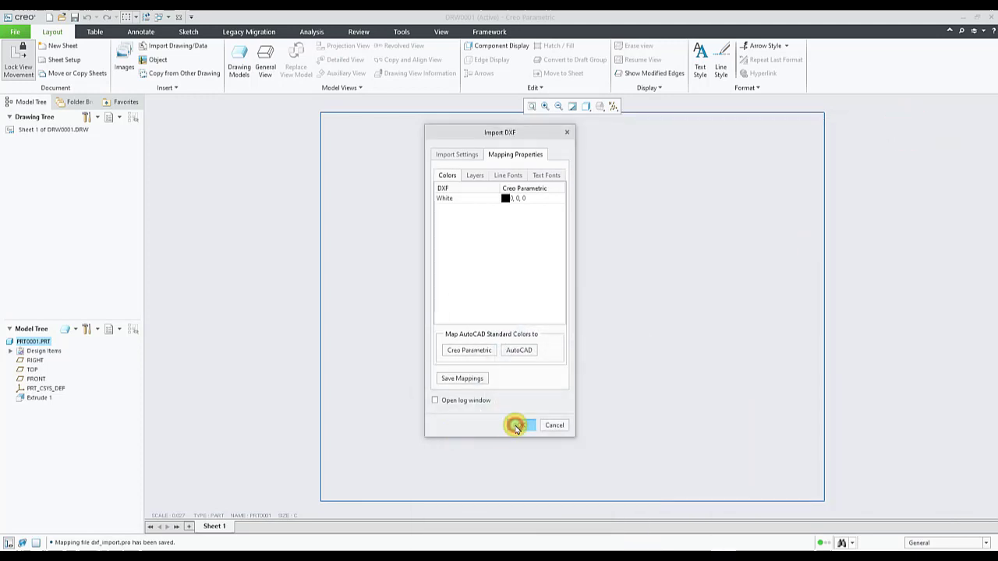
pyautogui.click(518, 425)
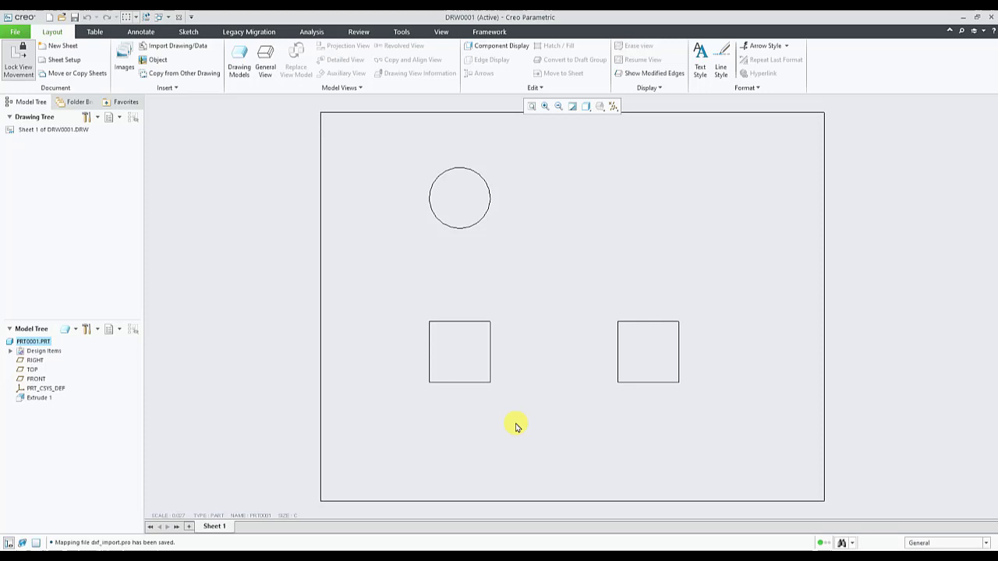
# - Reach the Configuration Editor in Options and begin adding a new config option
pyautogui.click(12, 31)
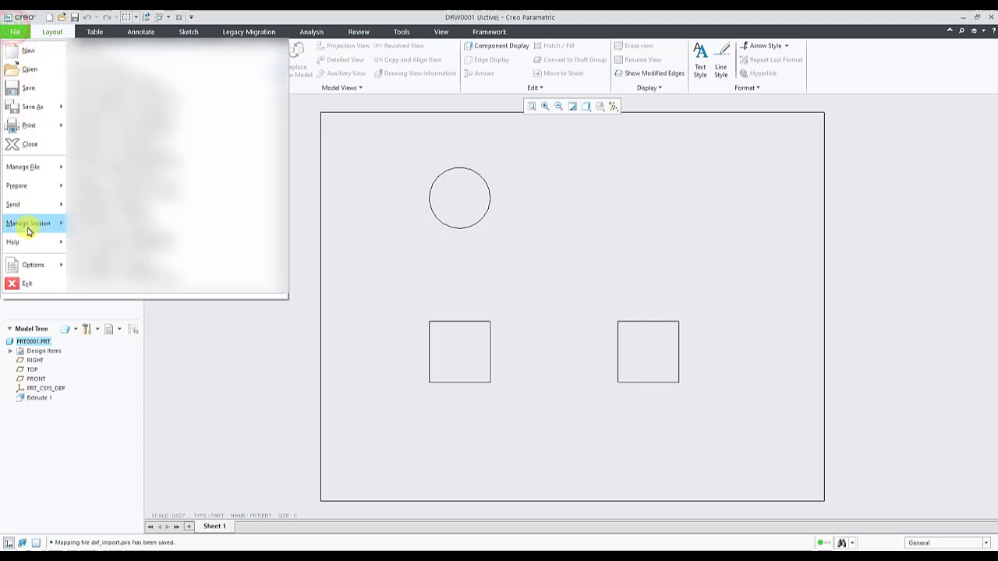
pyautogui.click(33, 266)
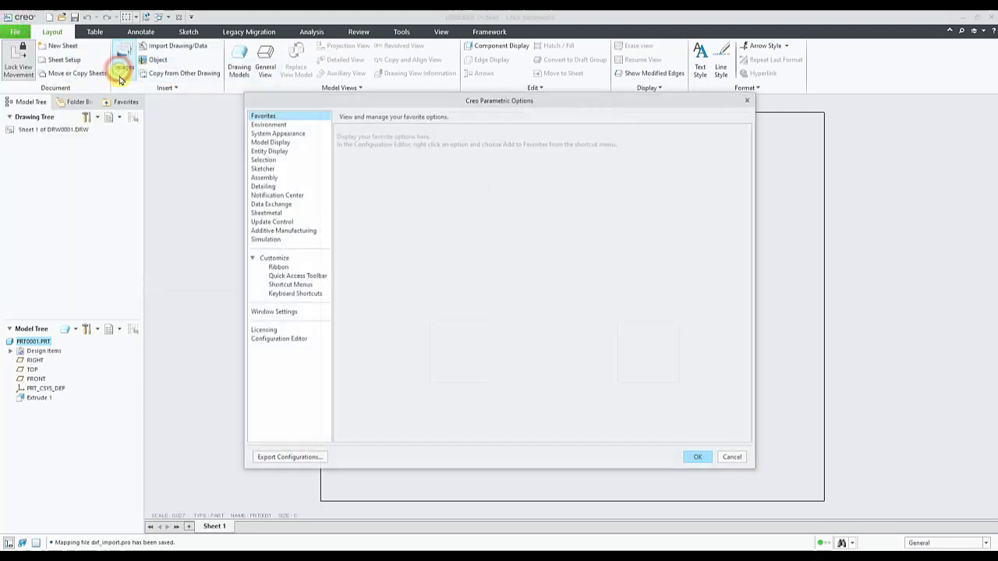
pyautogui.click(279, 338)
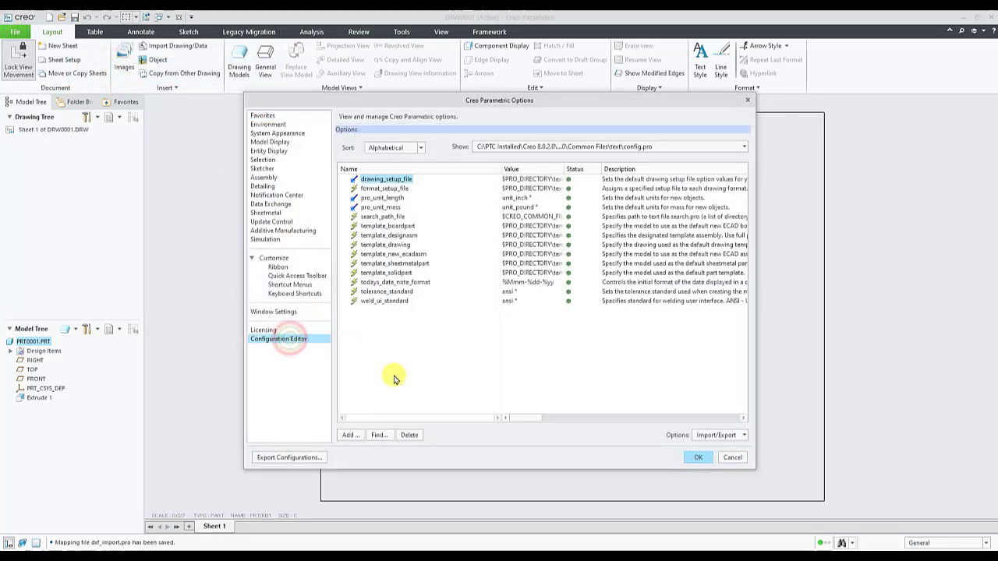
pyautogui.click(349, 435)
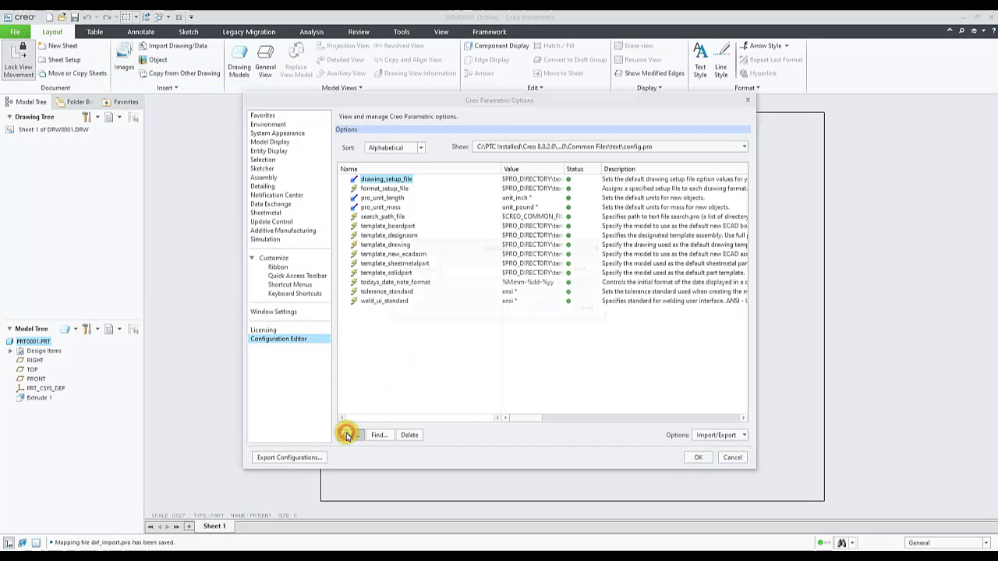
pyautogui.click(349, 436)
pyautogui.write('intf2d_in_dxf_mapping_file')
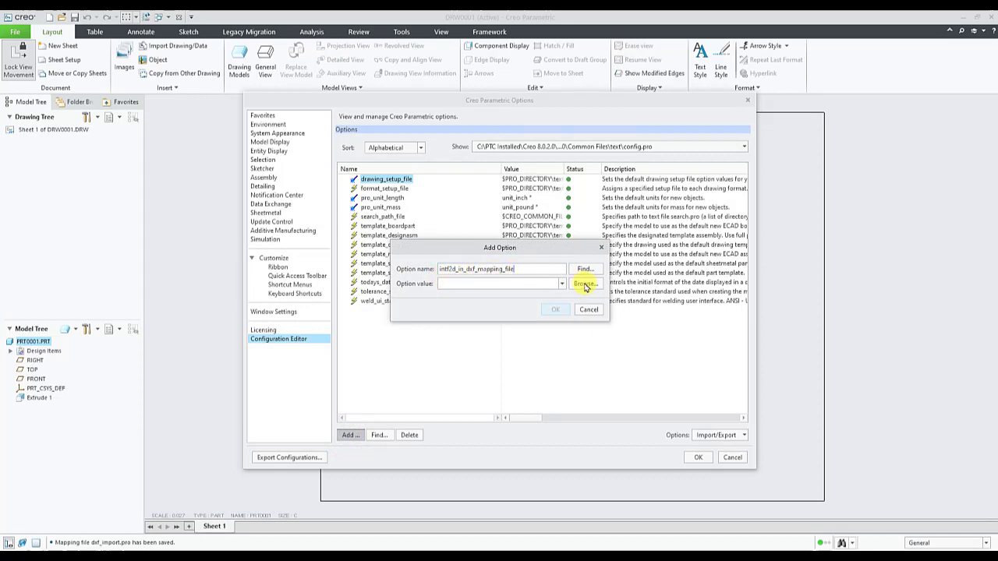
# - Set intf2d_in_dxf_mapping_file to C:\temp\dxf_import.pro and confirm the option
pyautogui.click(583, 284)
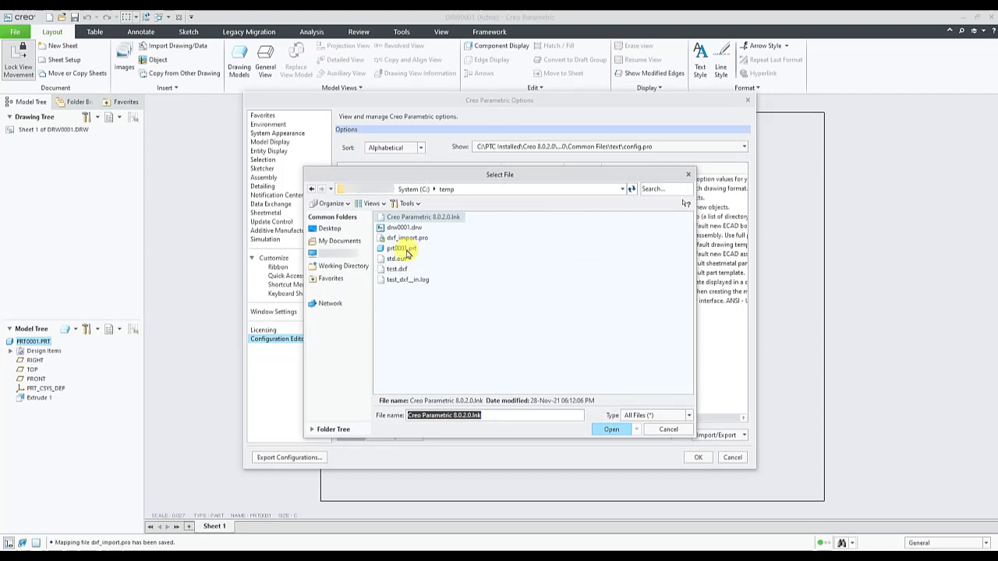
pyautogui.click(403, 237)
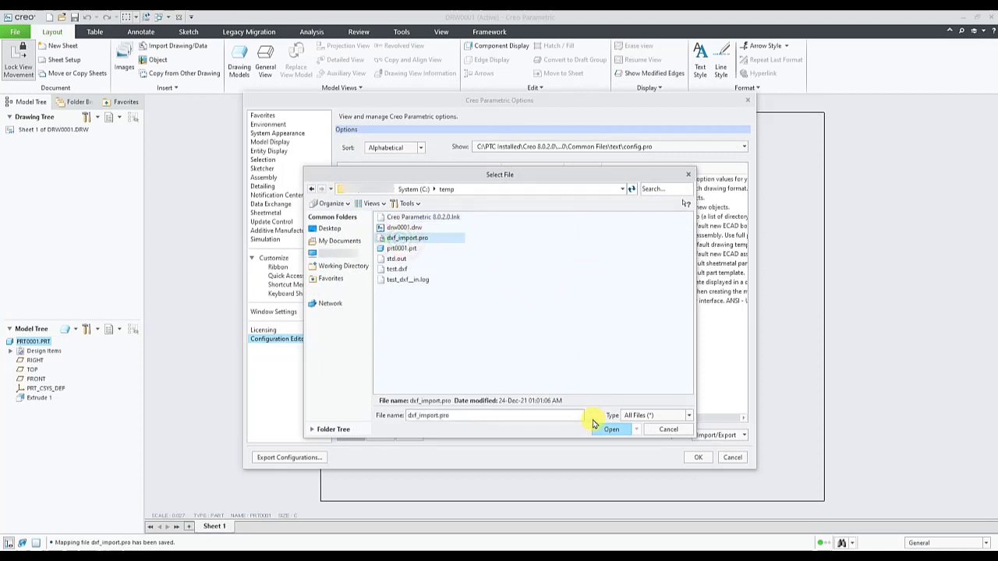
pyautogui.click(609, 431)
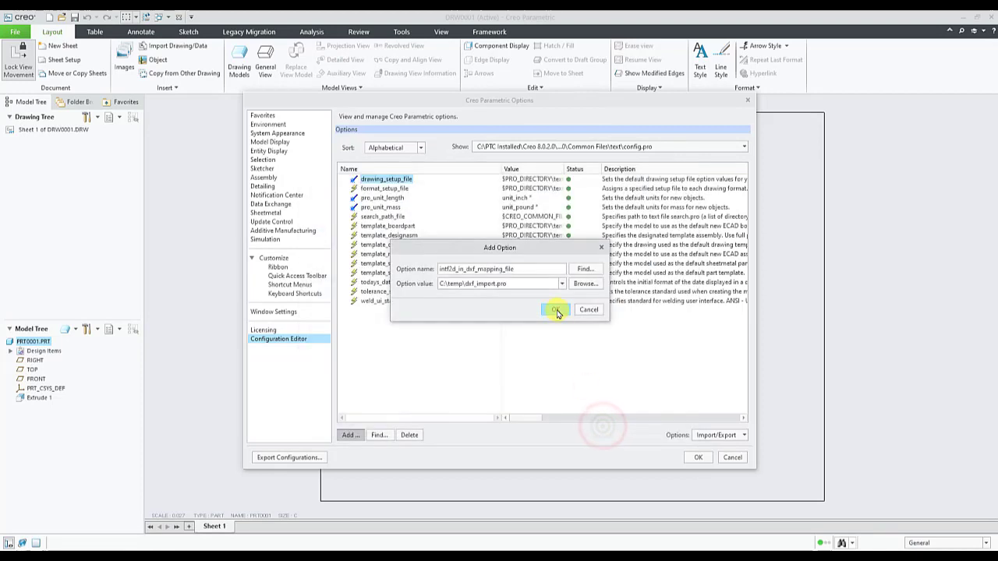
pyautogui.click(557, 309)
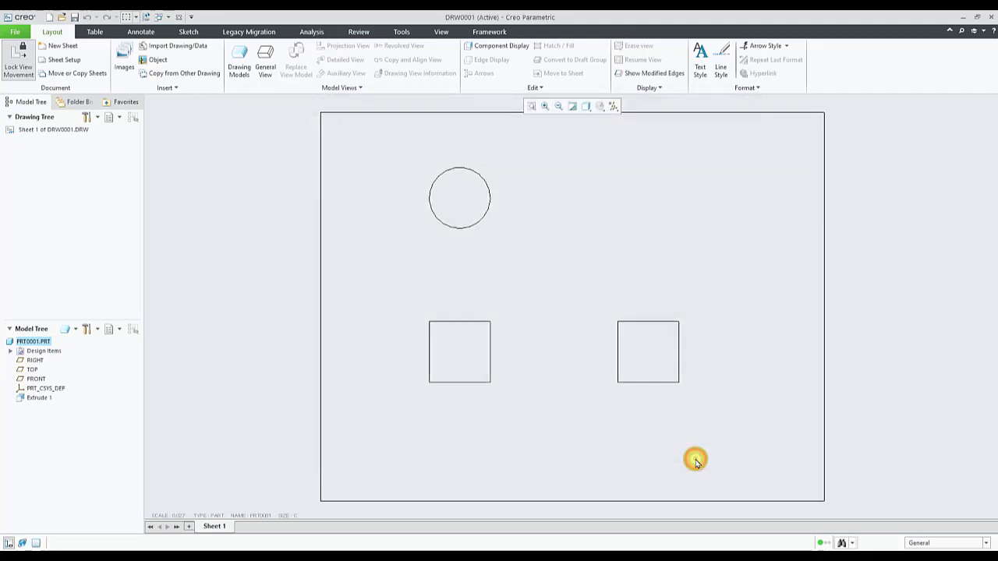